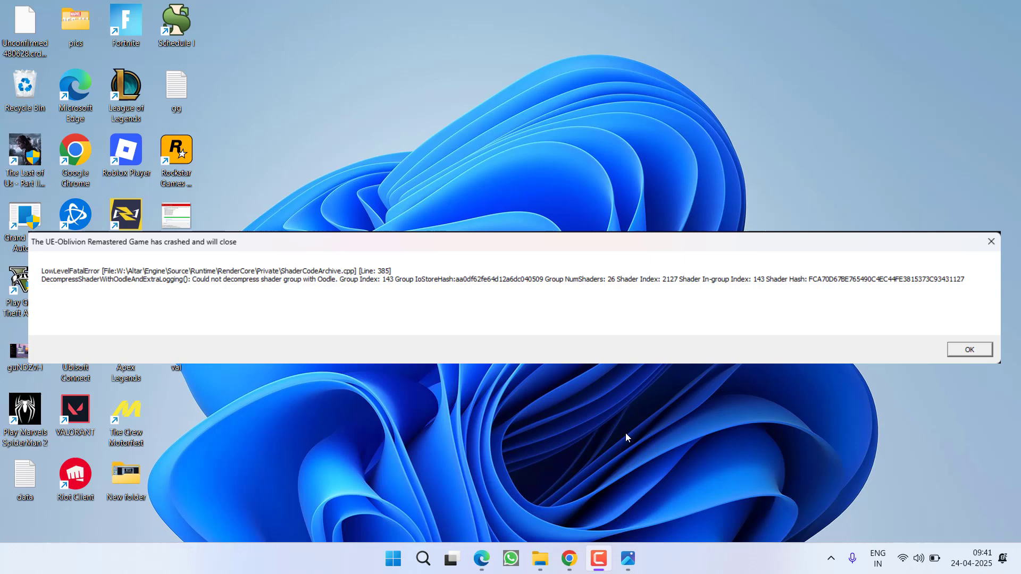
# Dismiss the Oblivion Remastered shader decompression crash dialog with OK.
pyautogui.click(968, 348)
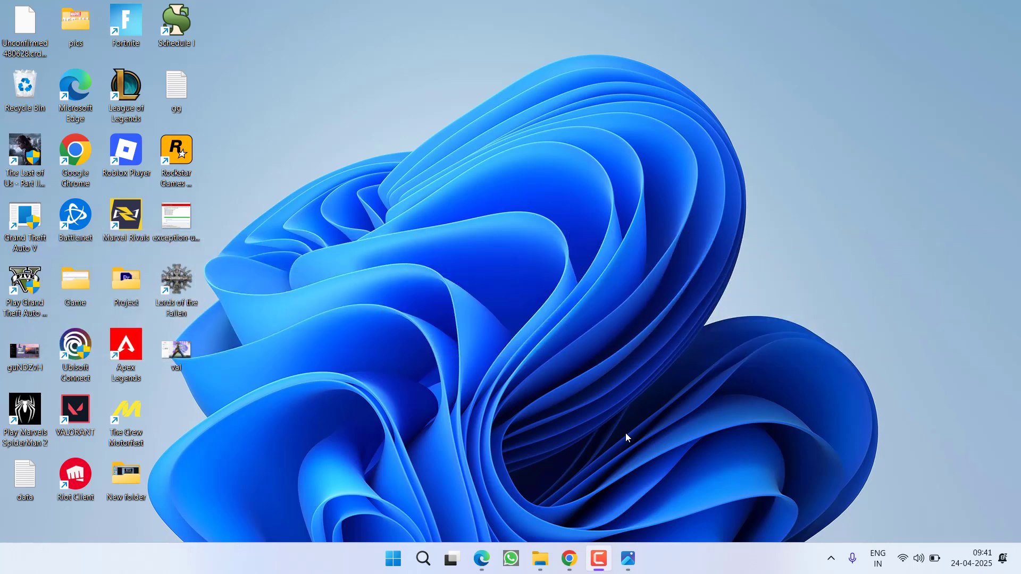
pyautogui.moveTo(534, 296)
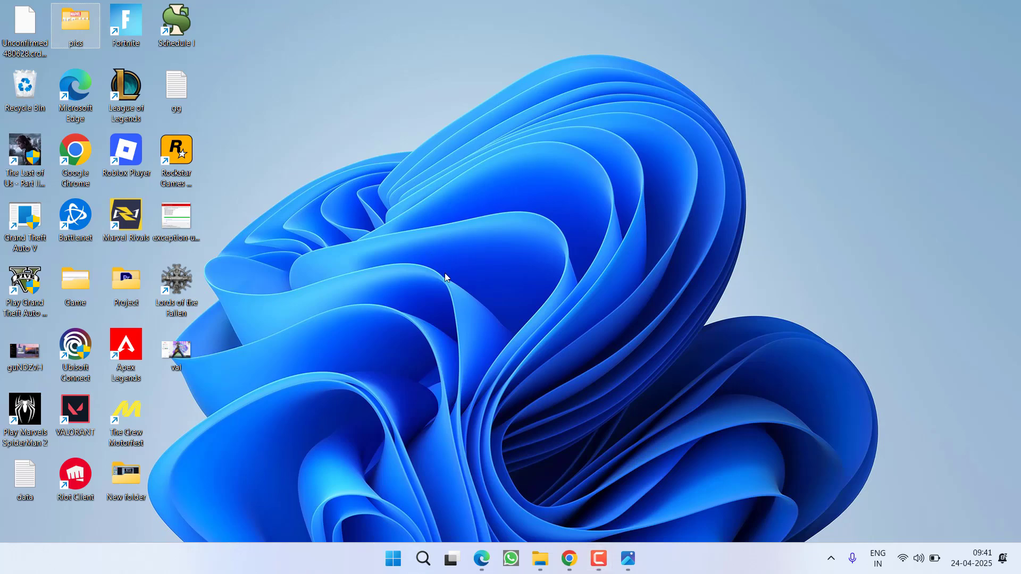
pyautogui.moveTo(404, 386)
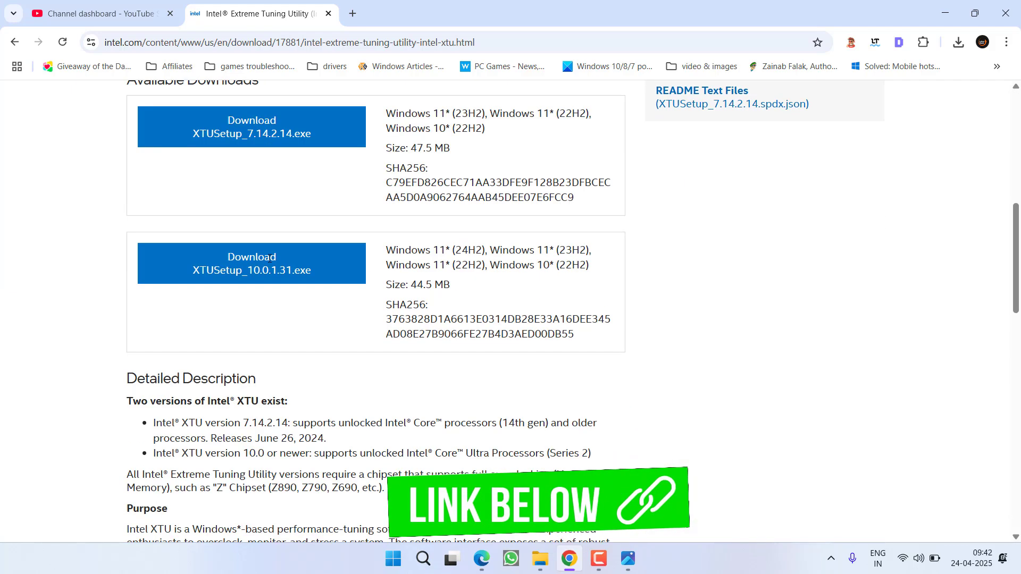
# Save XTUSetup_7.14.2.14.exe to the Desktop, then minimise Chrome.
pyautogui.click(250, 260)
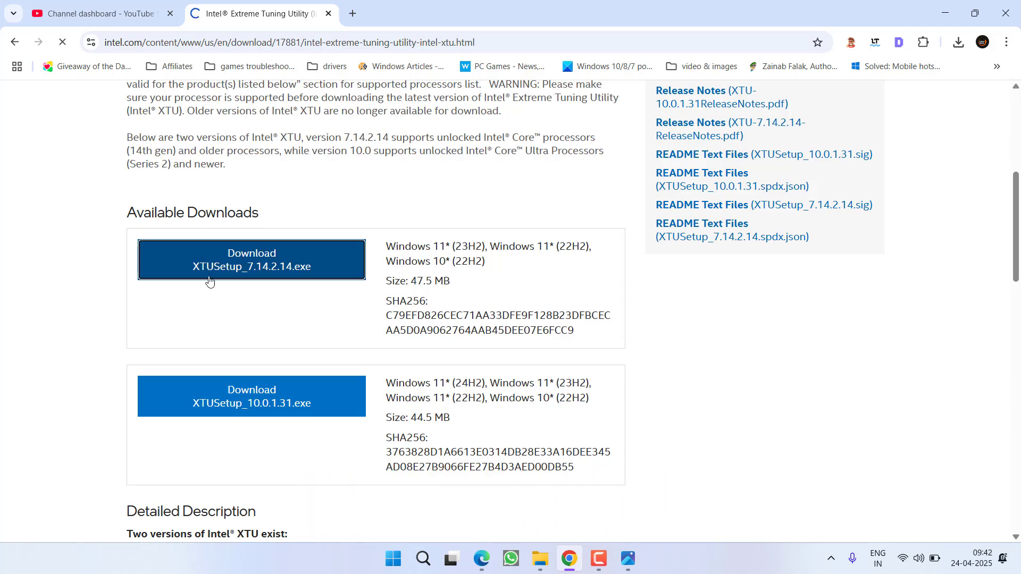
pyautogui.click(251, 259)
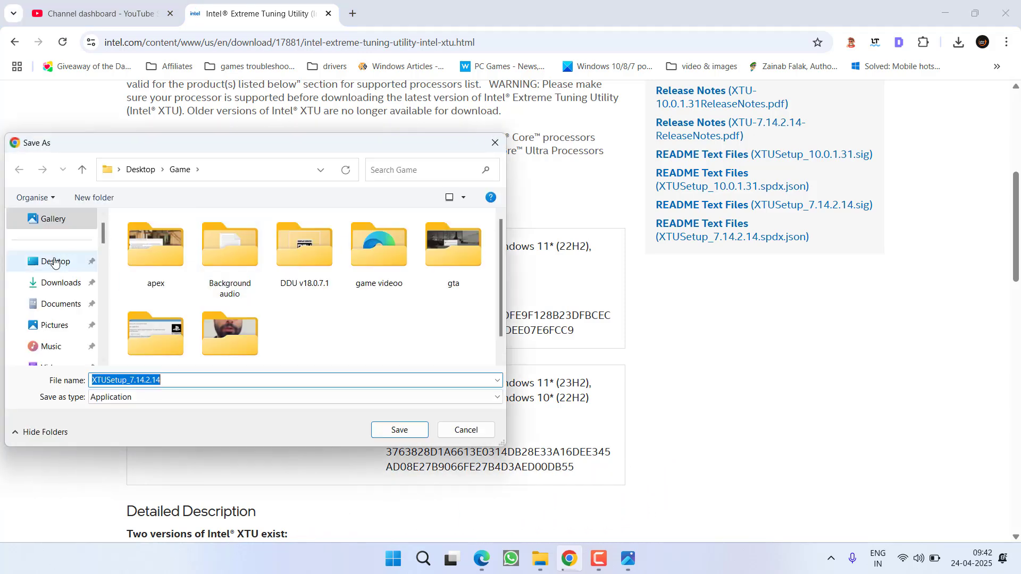
pyautogui.click(400, 429)
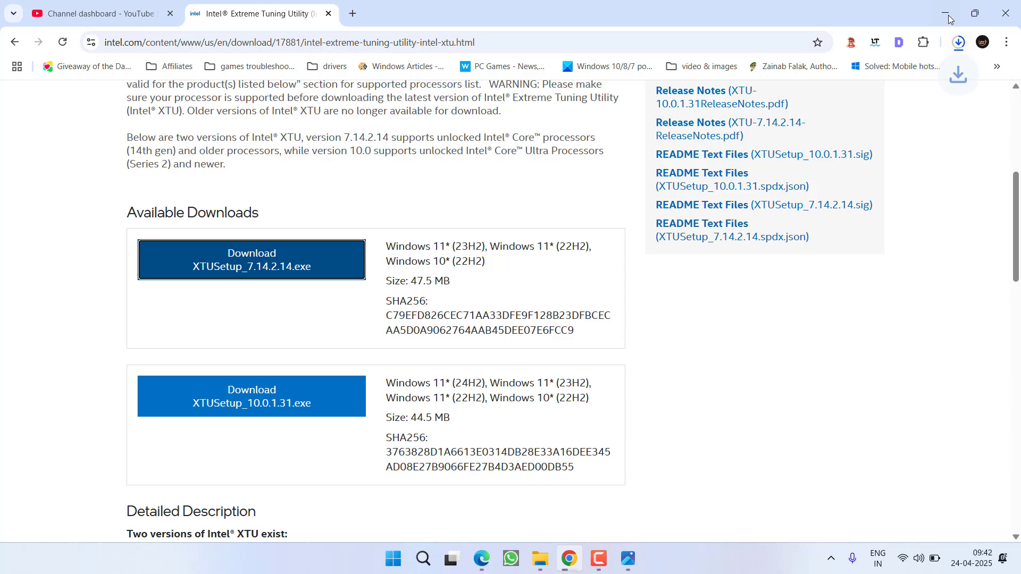
pyautogui.click(947, 13)
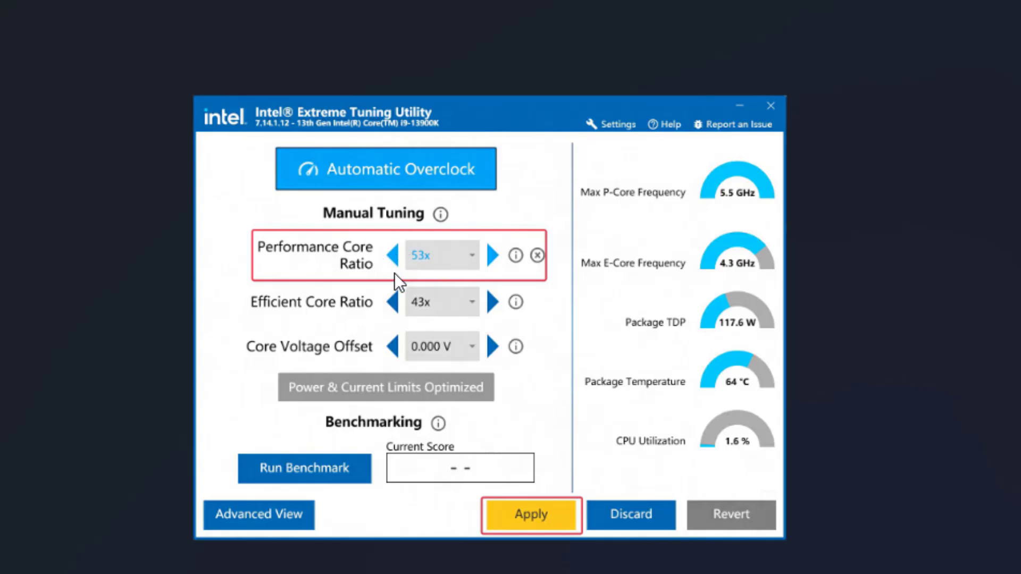
pyautogui.moveTo(557, 523)
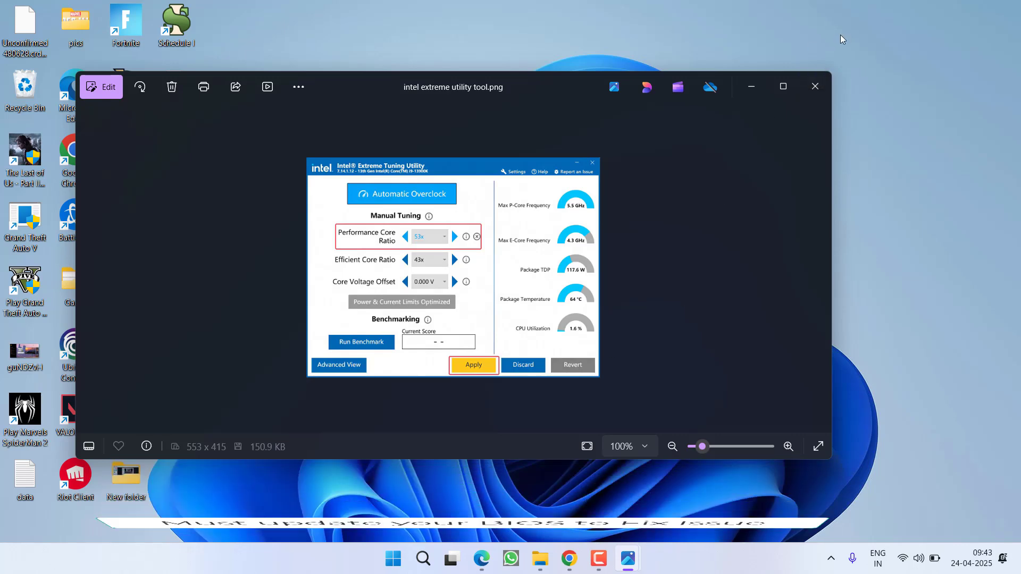
# Close the 'intel extreme utility tool.png' screenshot in Photos.
pyautogui.click(814, 86)
pyautogui.write('%localappdata%')
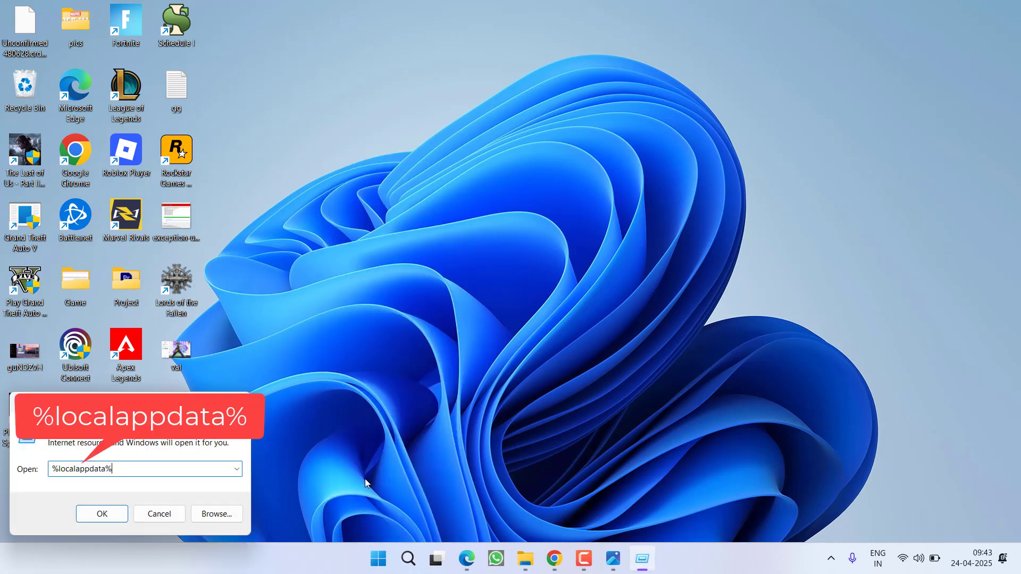
# Open %localappdata%, enter the AMD folder, select all its cache folders, and return to Local.
pyautogui.click(102, 514)
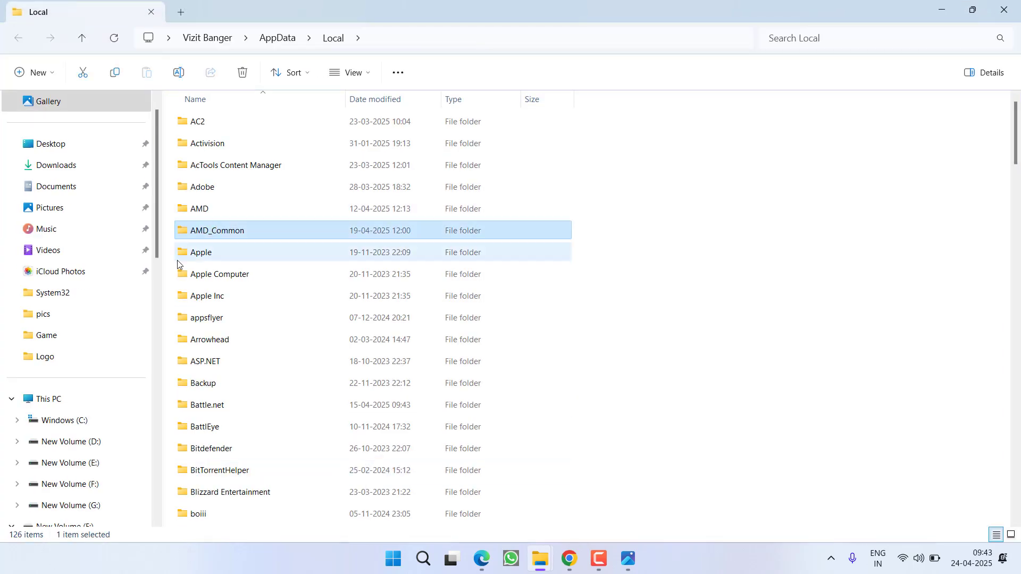
pyautogui.click(199, 209)
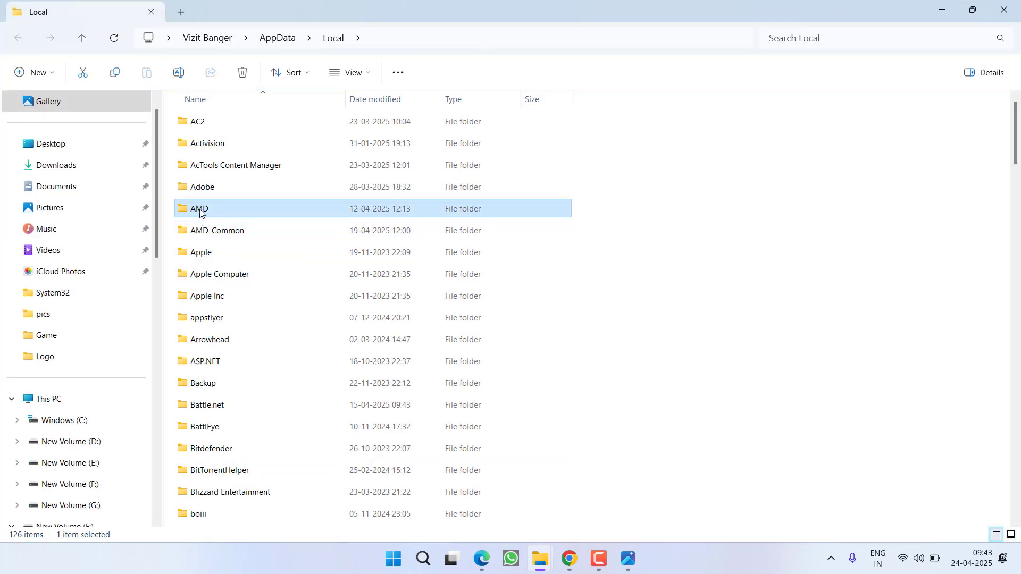
pyautogui.doubleClick(199, 208)
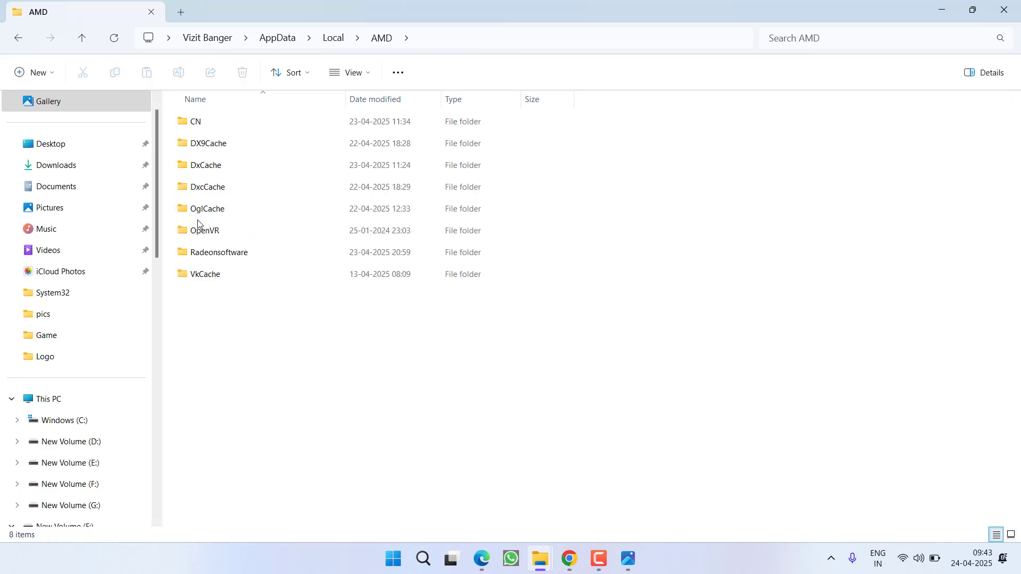
pyautogui.click(205, 273)
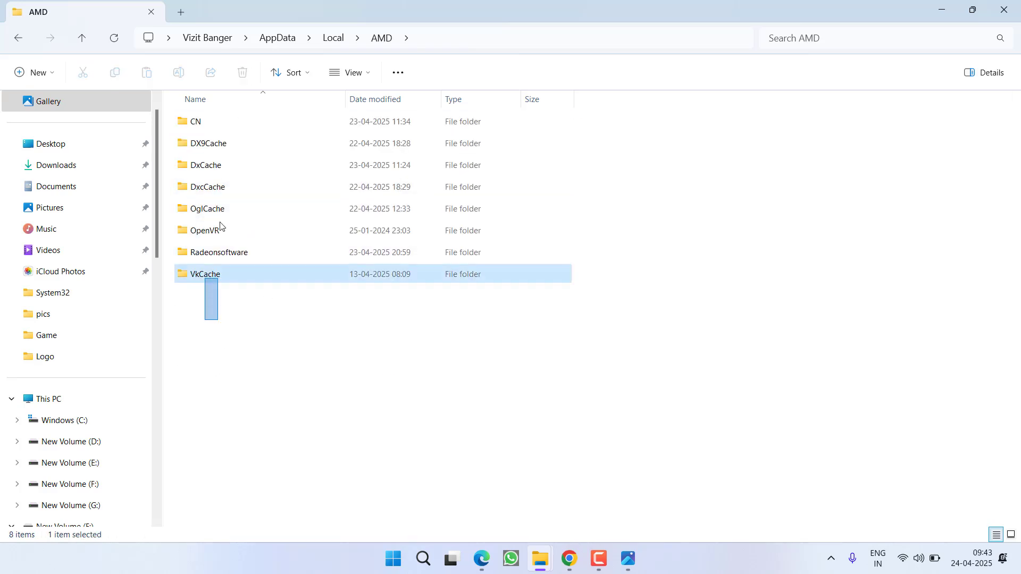
pyautogui.press('ctrl+a')
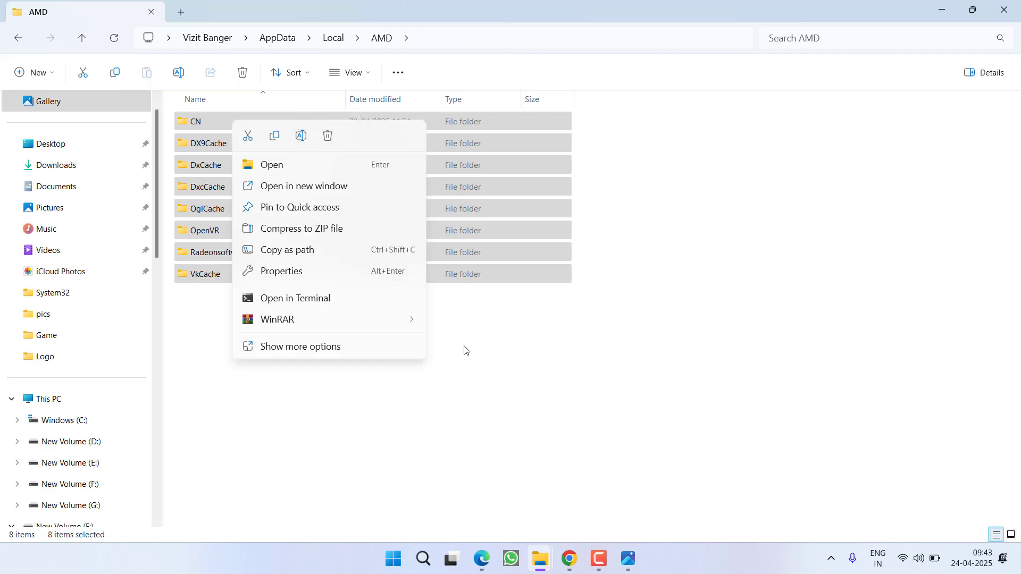
pyautogui.click(332, 37)
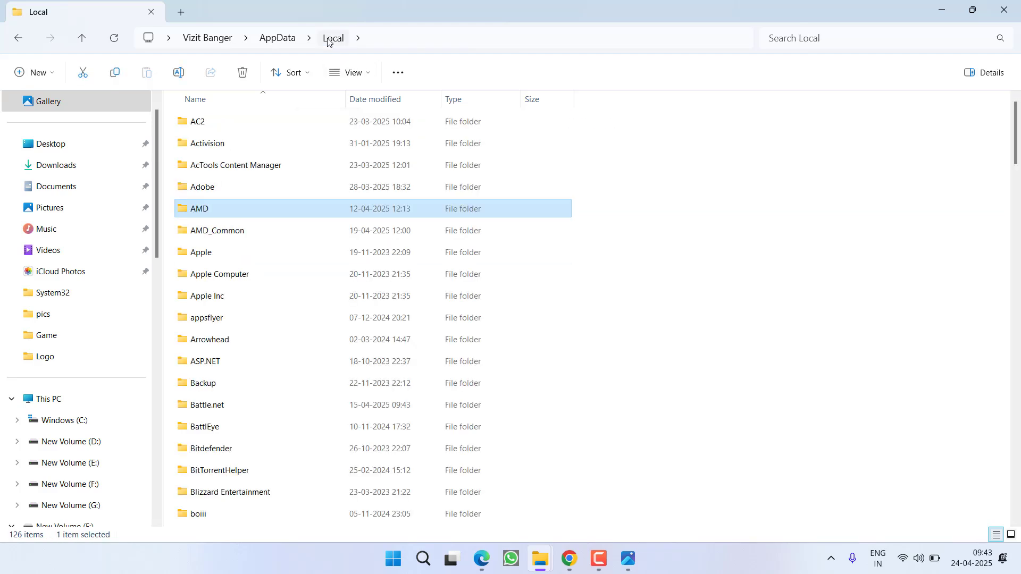
# Scroll Local to UnrealEngine, open Common, and bring up options for Derived data cache.
pyautogui.click(210, 339)
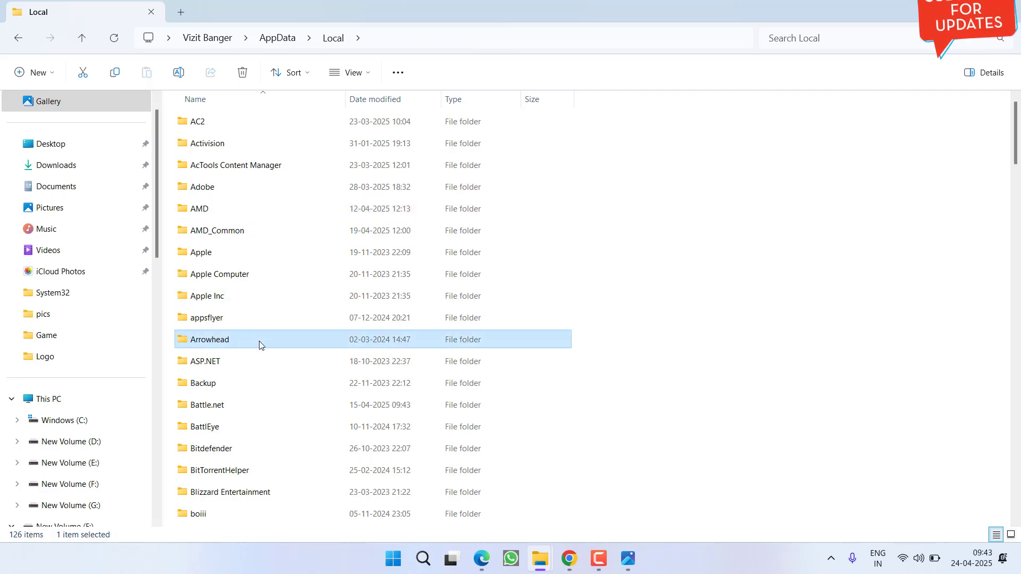
pyautogui.scroll(-3)
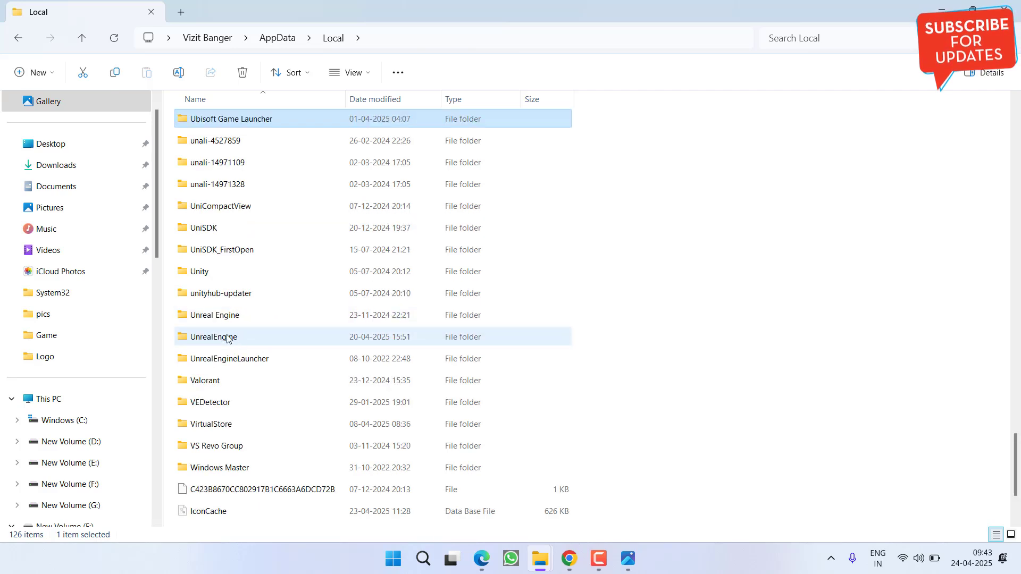
pyautogui.doubleClick(212, 336)
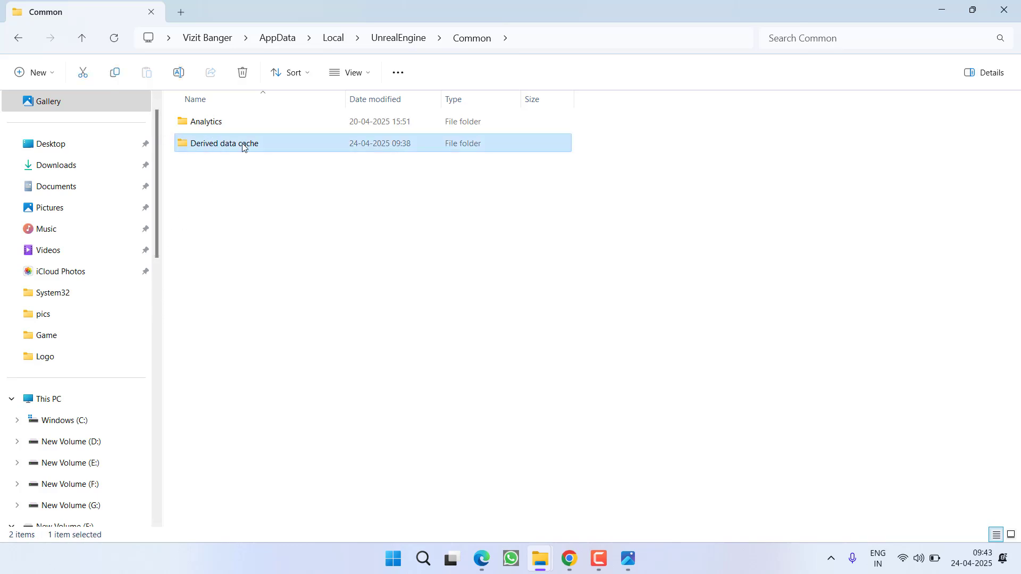
pyautogui.rightClick(241, 143)
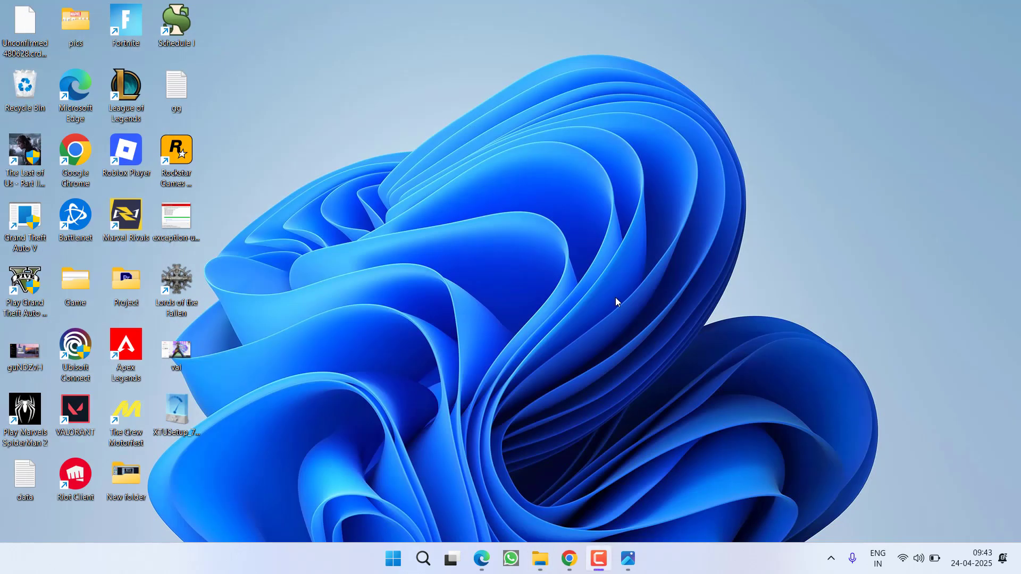
pyautogui.moveTo(408, 404)
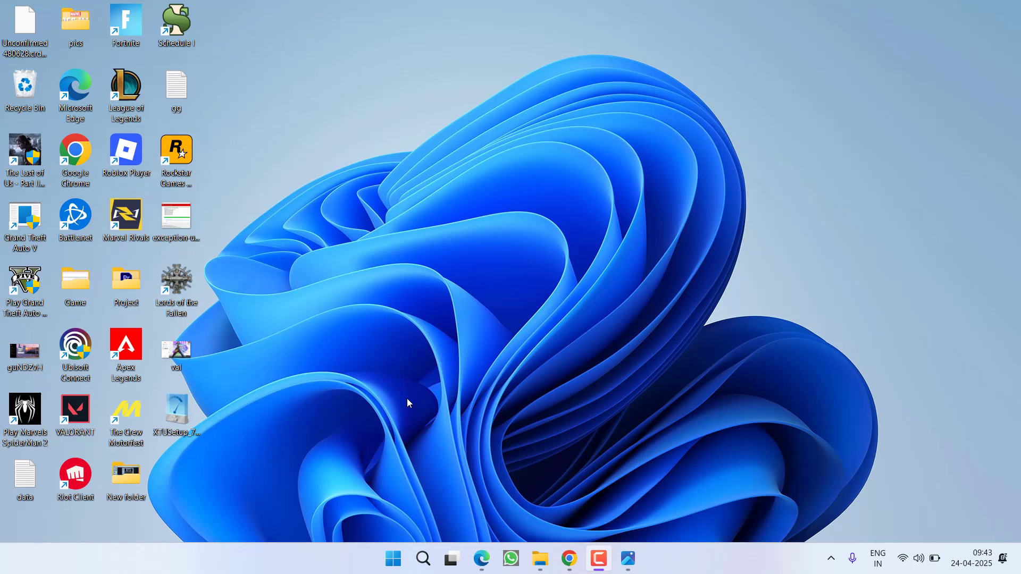
pyautogui.moveTo(612, 298)
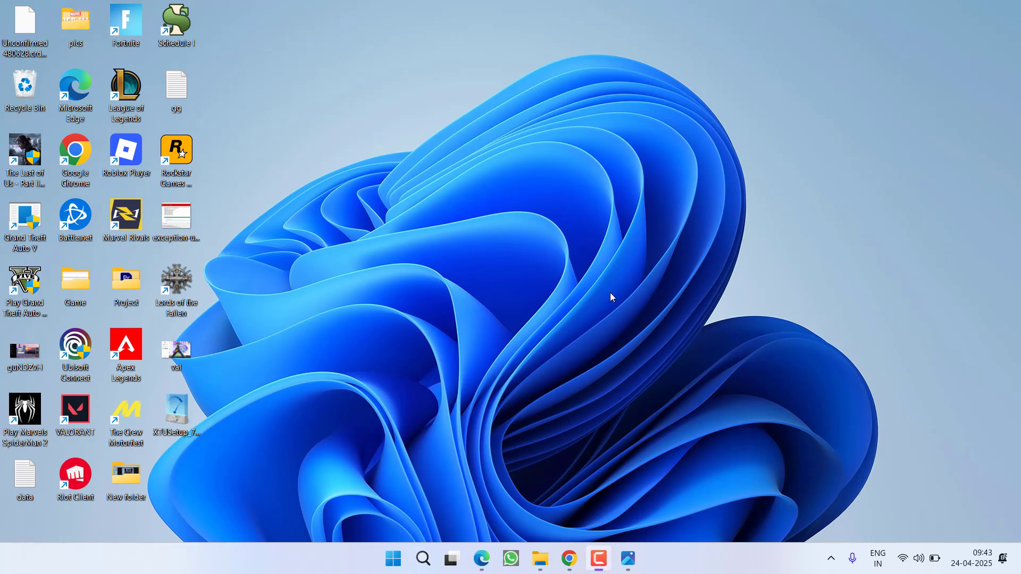
pyautogui.click(539, 559)
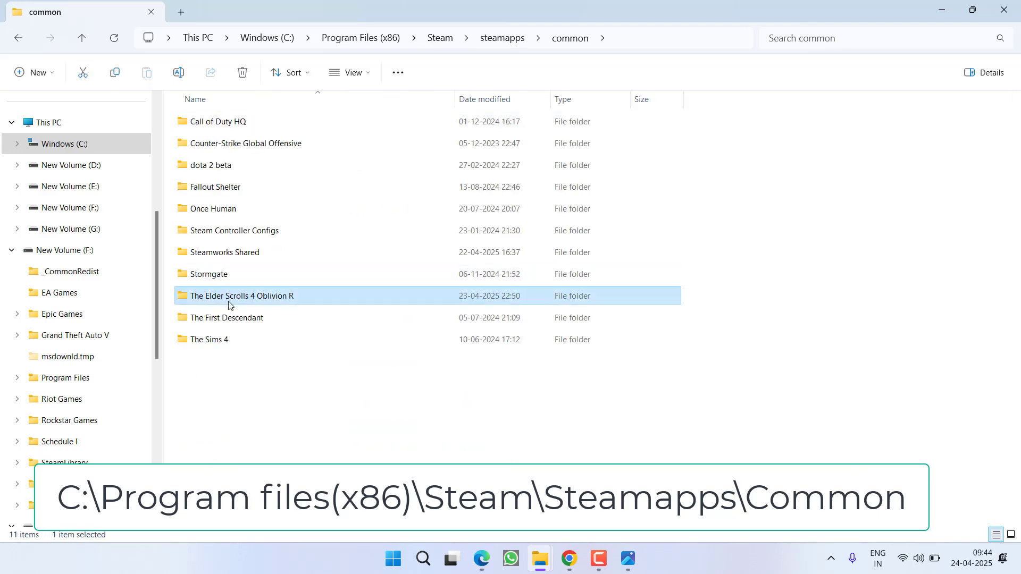
# Open The Elder Scrolls 4 Oblivion folder and bring up options for OblivionRemastered.exe.
pyautogui.doubleClick(241, 296)
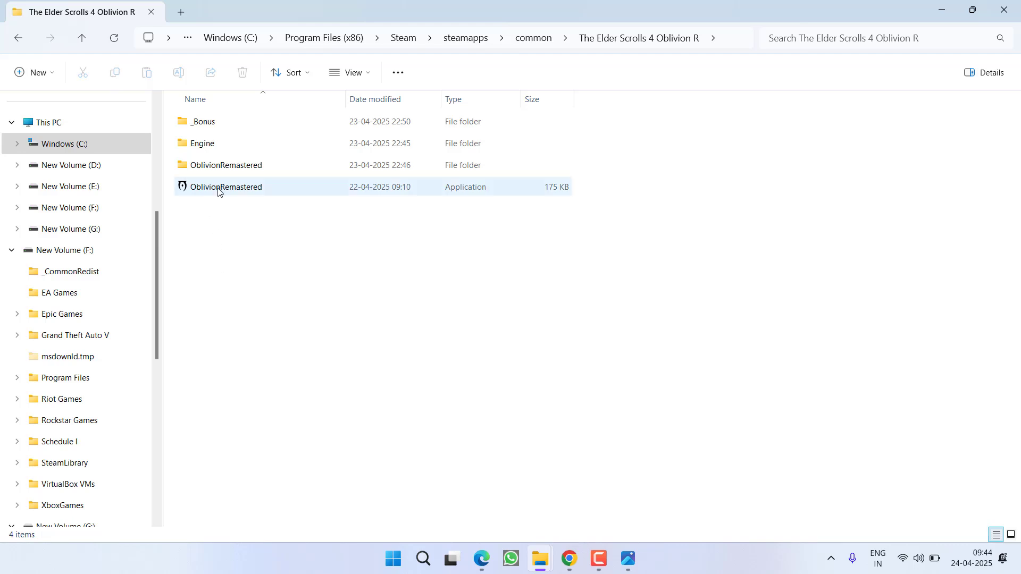
pyautogui.rightClick(225, 187)
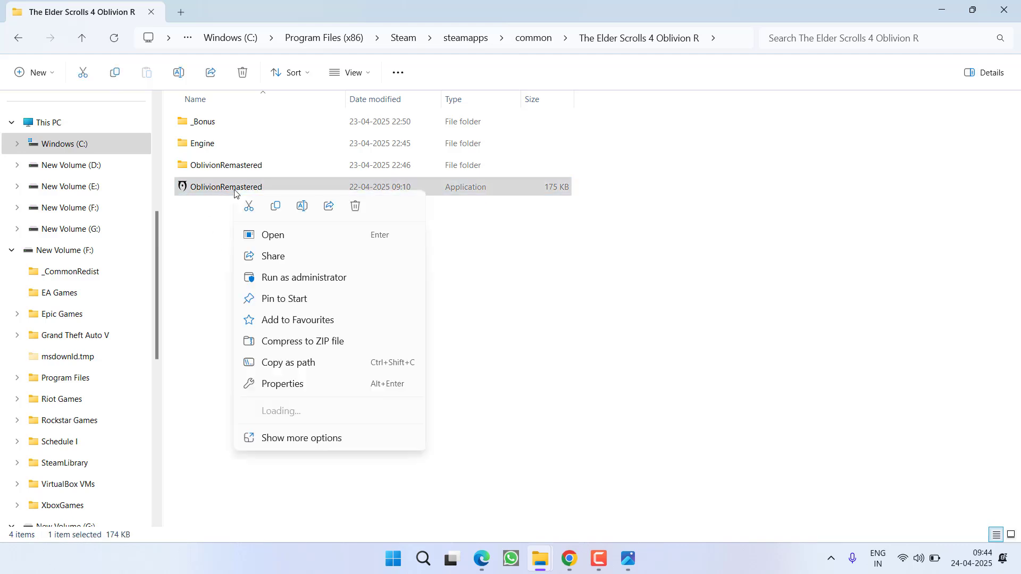
# Enable 'Run this program as an administrator' for OblivionRemastered, then launch the game.
pyautogui.click(282, 383)
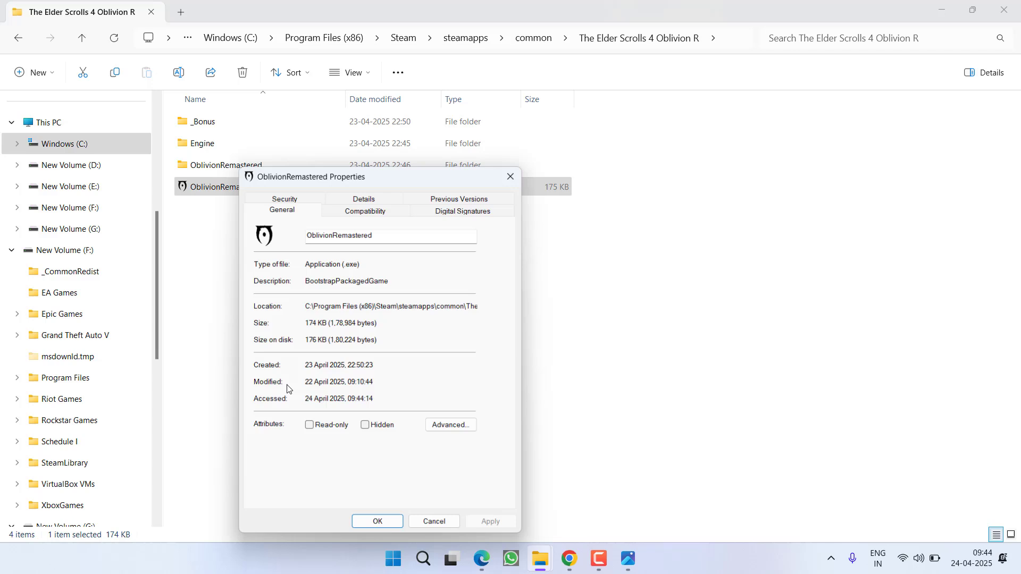
pyautogui.click(365, 209)
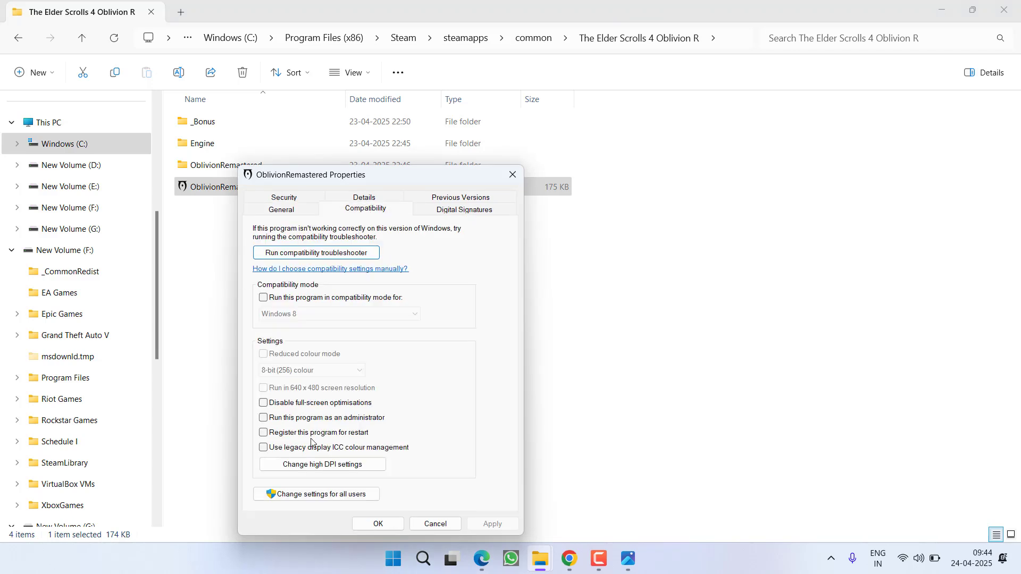
pyautogui.click(263, 417)
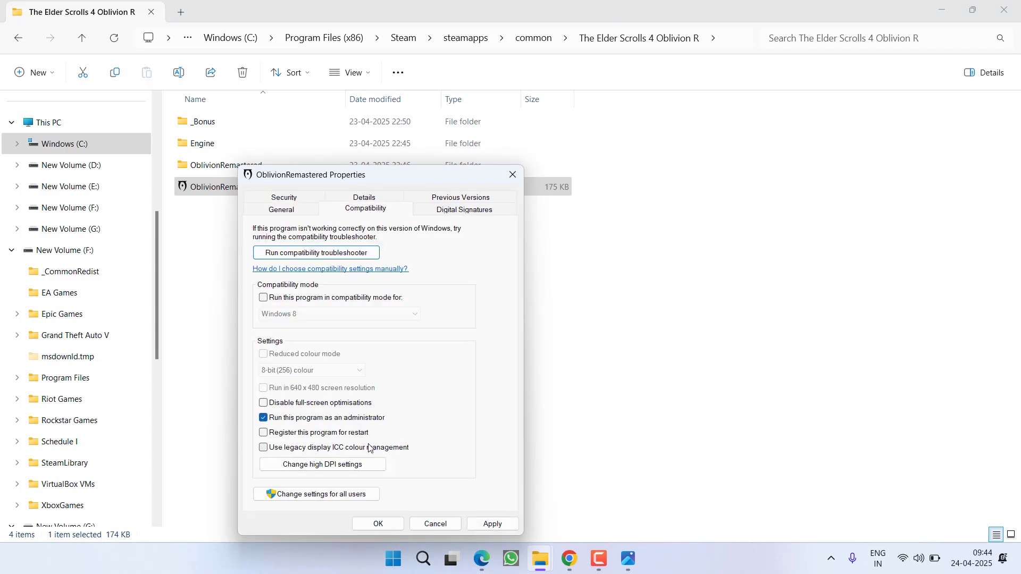
pyautogui.click(377, 523)
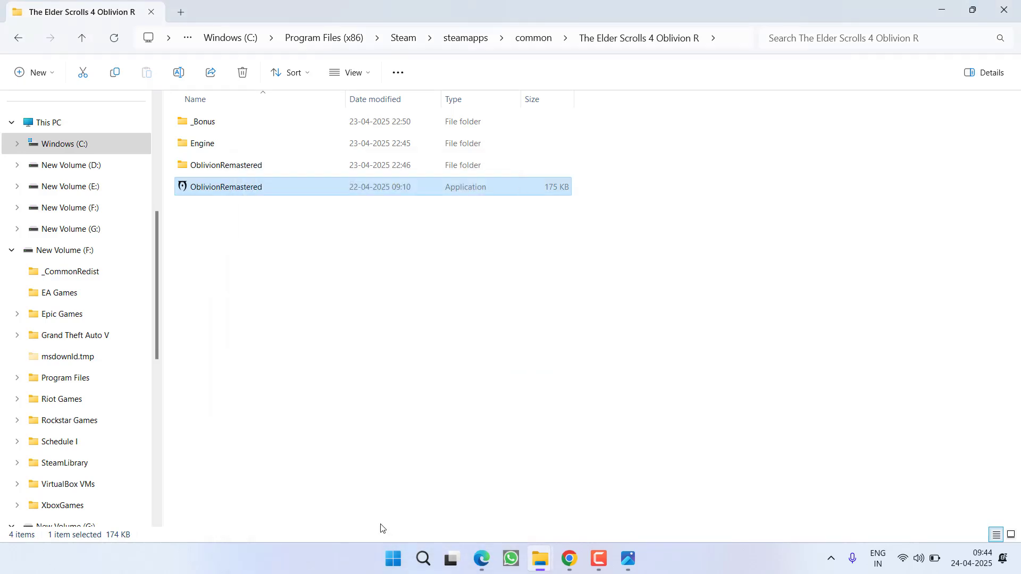
pyautogui.doubleClick(203, 143)
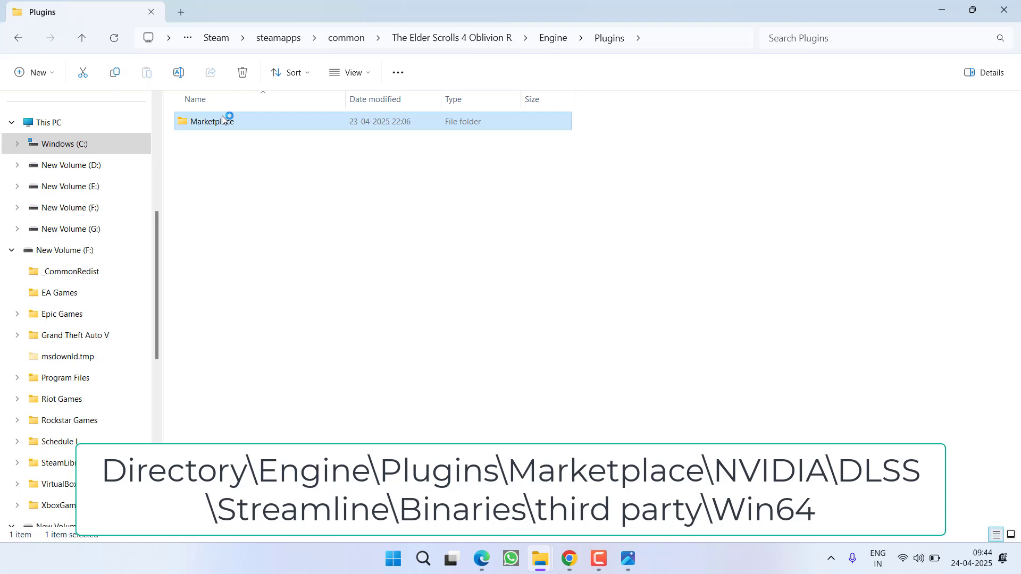
# Drill through Marketplace, nvidia\DLSS, Streamline and ThirdParty down to the Win64 folder.
pyautogui.doubleClick(211, 121)
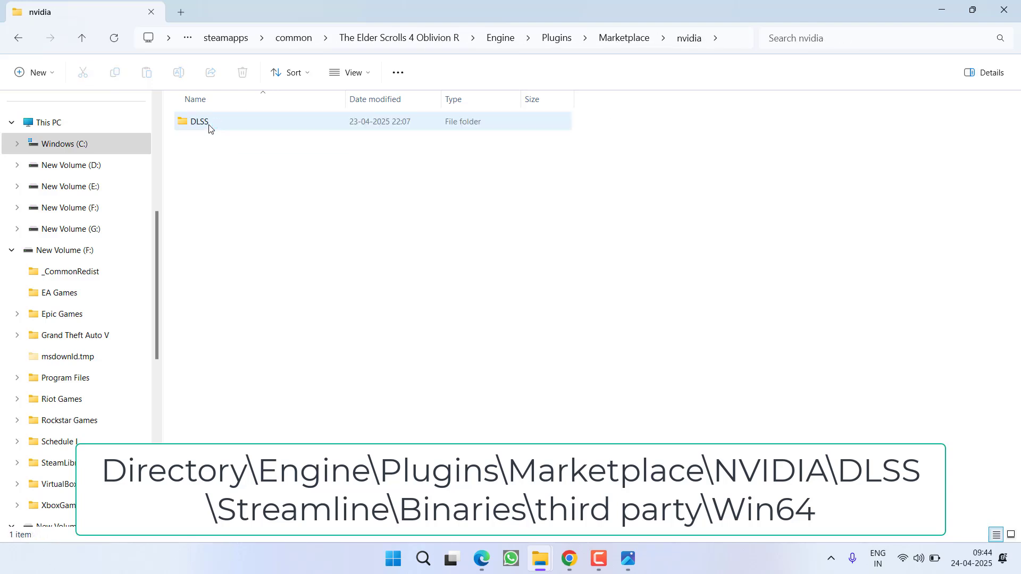
pyautogui.doubleClick(199, 121)
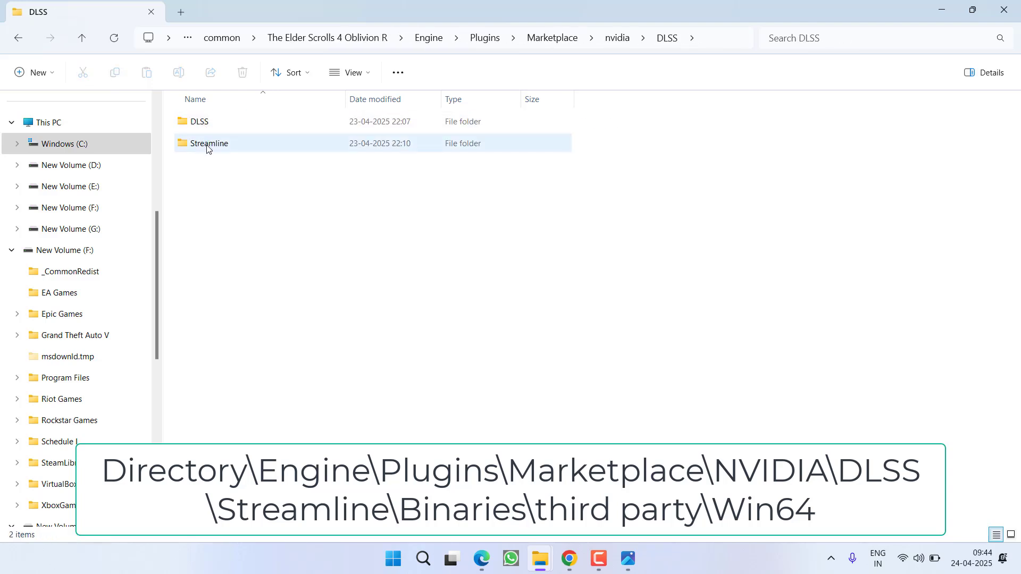
pyautogui.doubleClick(208, 143)
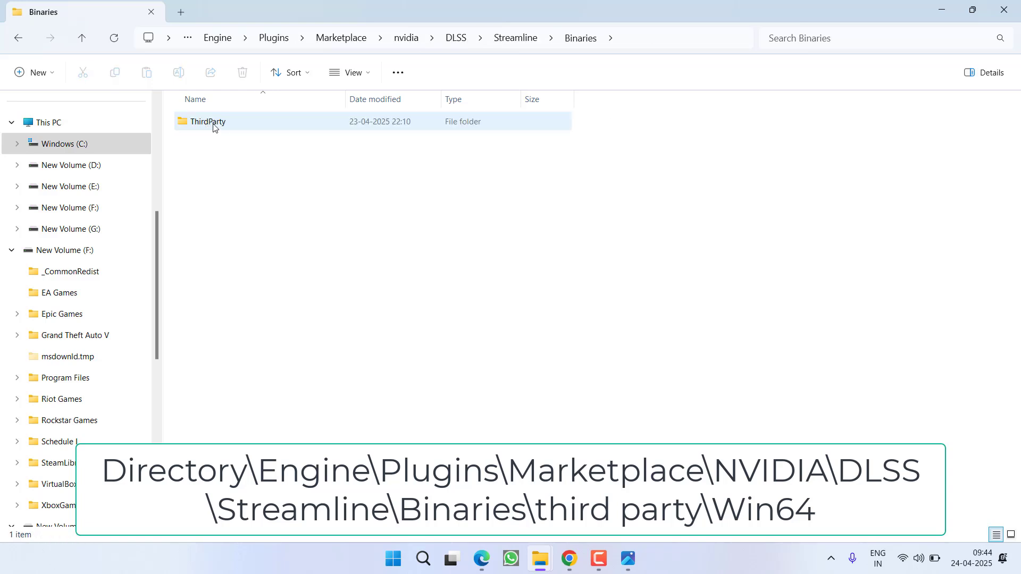
pyautogui.doubleClick(207, 121)
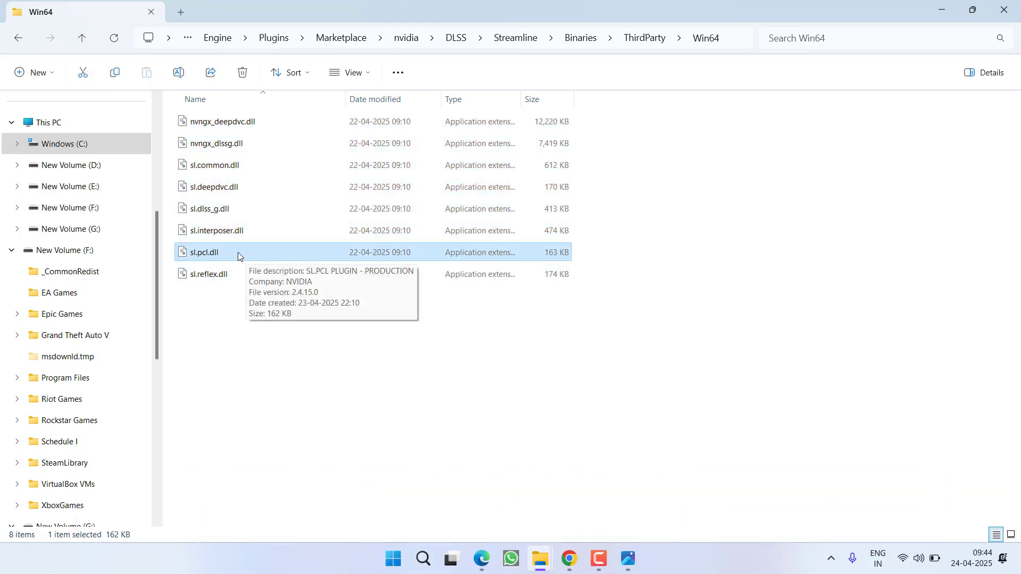
pyautogui.moveTo(263, 393)
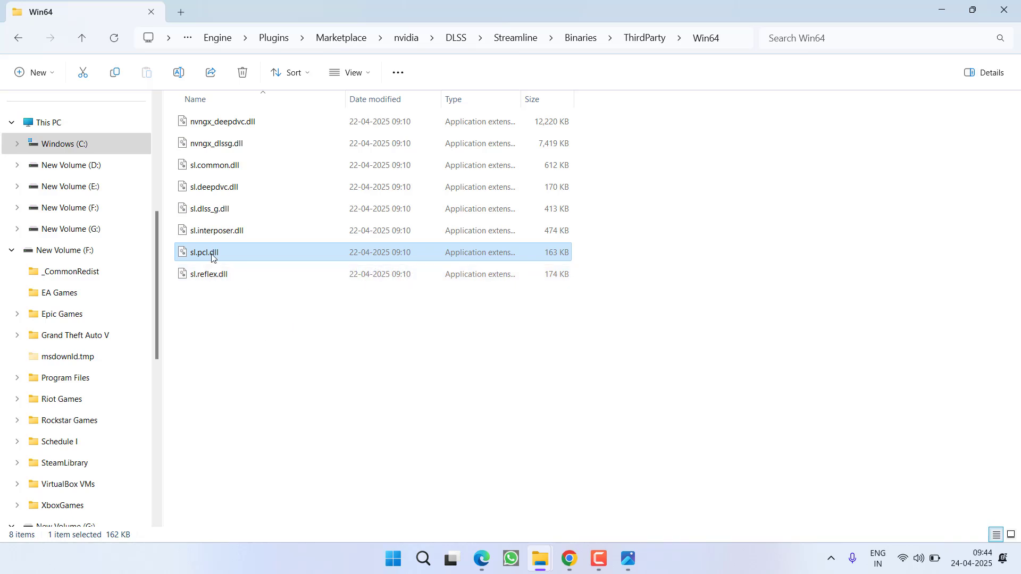
# Delete sl.pcl.dll via its context menu's trash icon.
pyautogui.rightClick(202, 252)
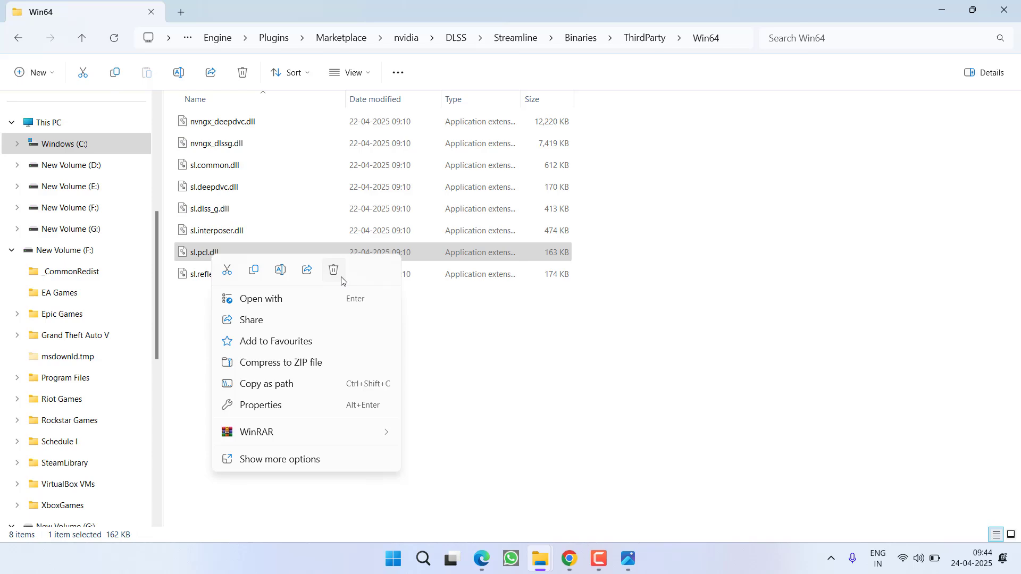
pyautogui.click(332, 270)
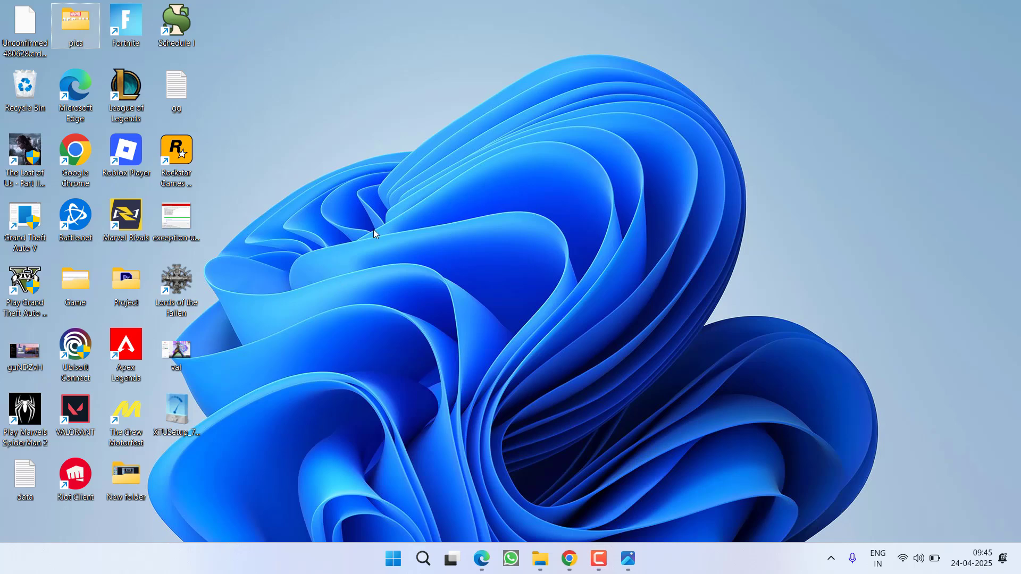
pyautogui.moveTo(308, 102)
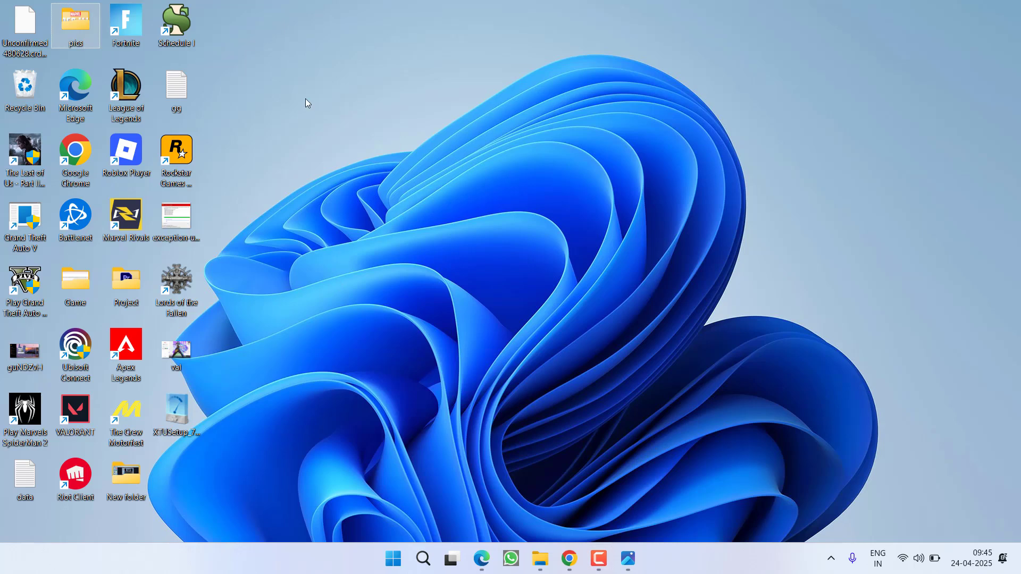
# Launch AMD Software: Adrenalin Edition from the desktop context menu.
pyautogui.rightClick(307, 103)
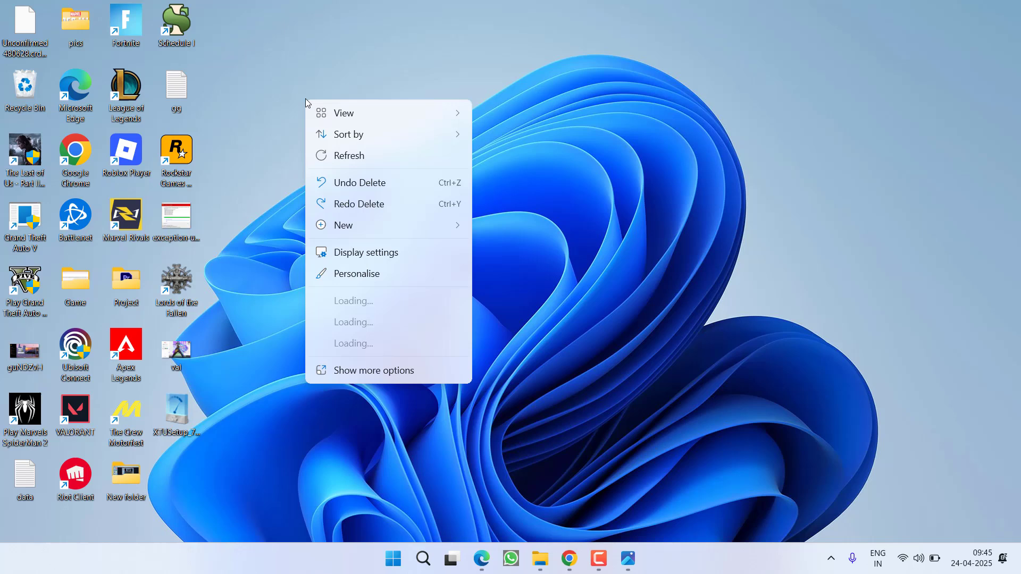
pyautogui.click(443, 307)
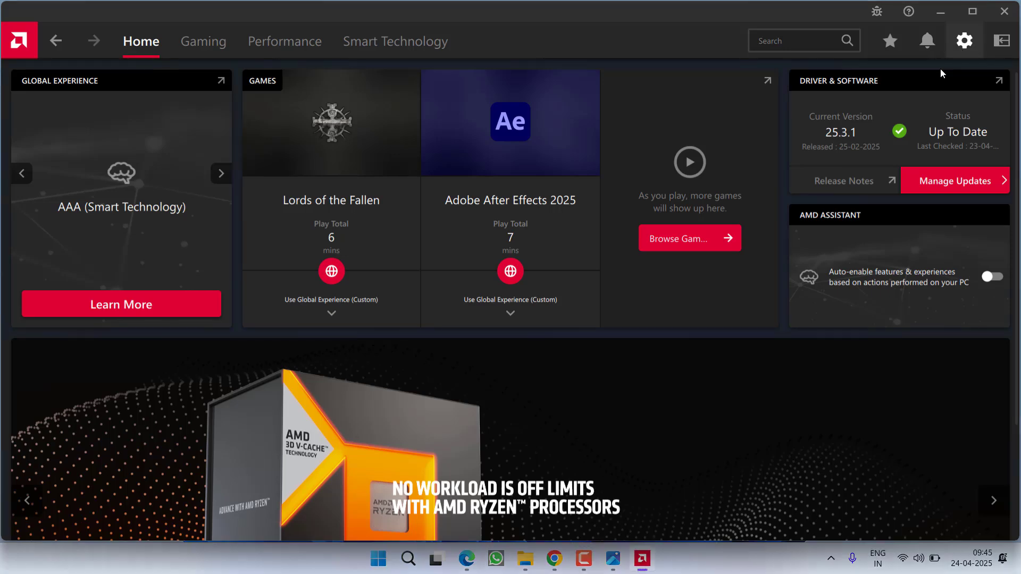
pyautogui.moveTo(970, 43)
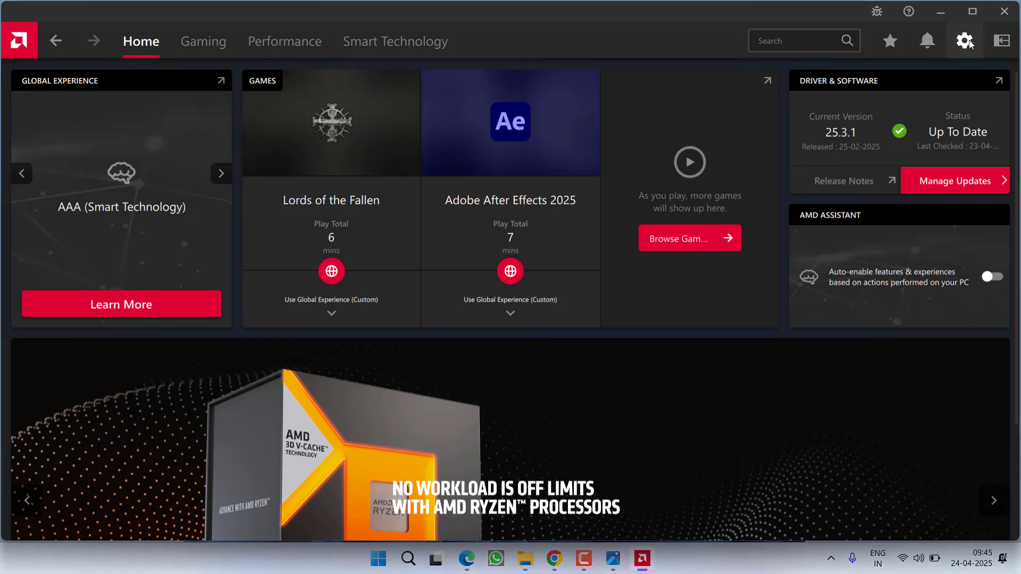
# Open AMD Software settings on the Preferences page showing In-Game Overlay, Web Browser and System Tray Menu off.
pyautogui.click(966, 41)
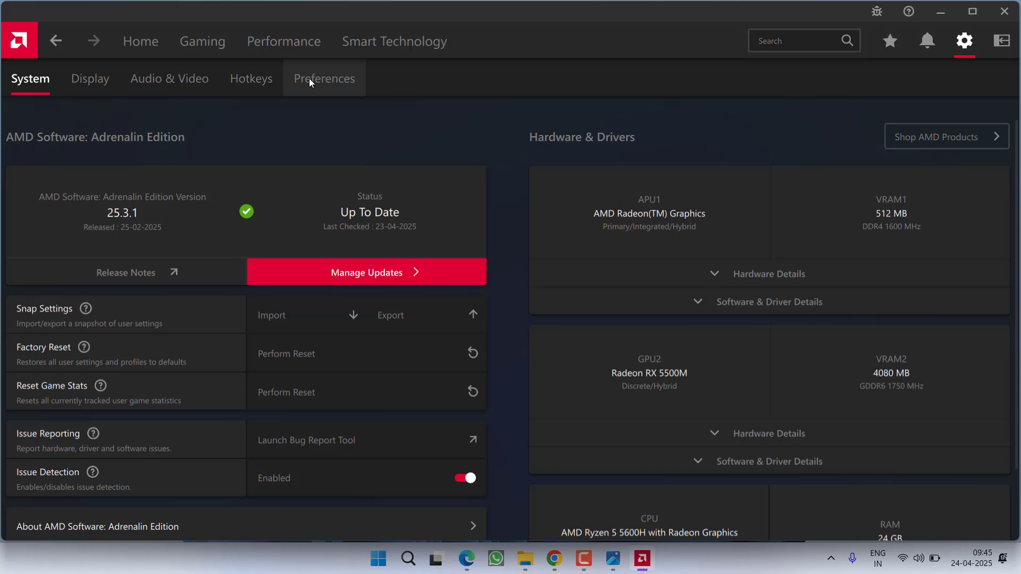
pyautogui.click(324, 78)
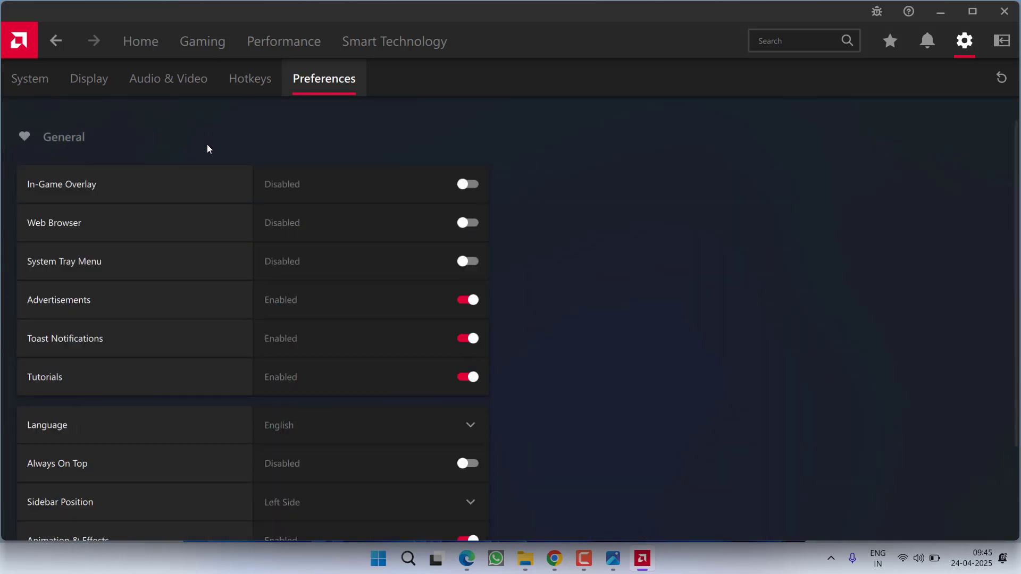
pyautogui.moveTo(491, 188)
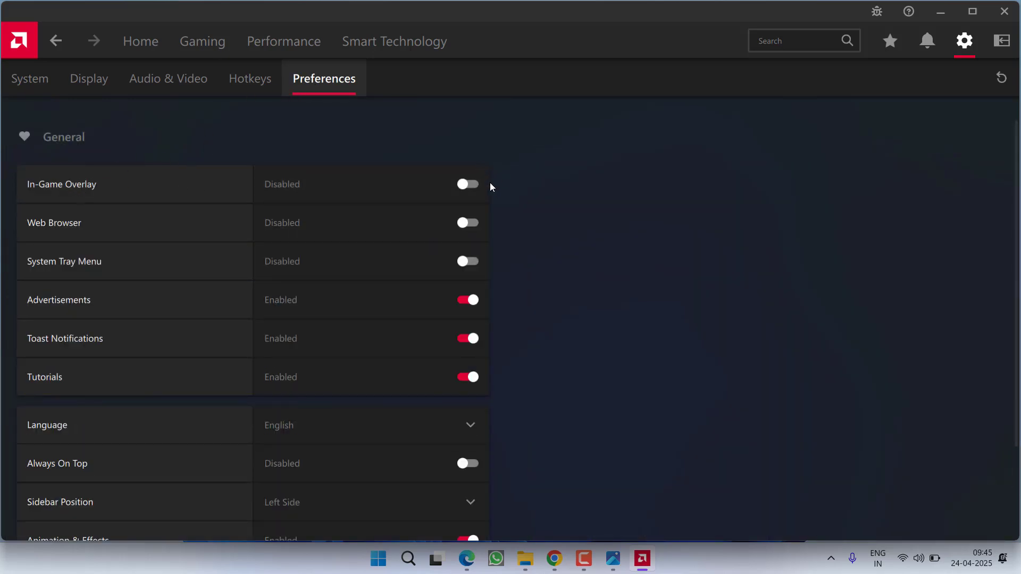
pyautogui.moveTo(609, 186)
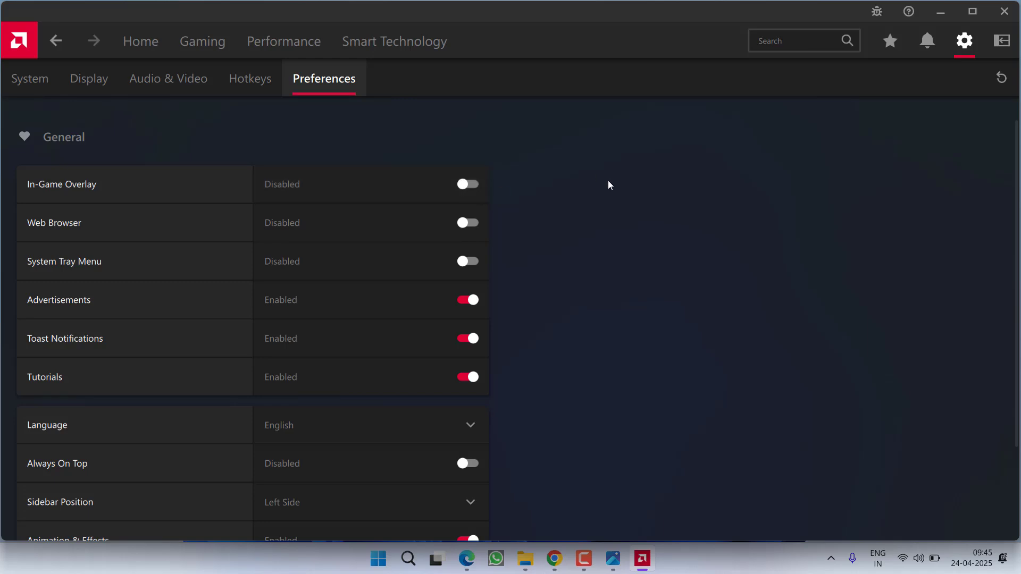
pyautogui.moveTo(562, 191)
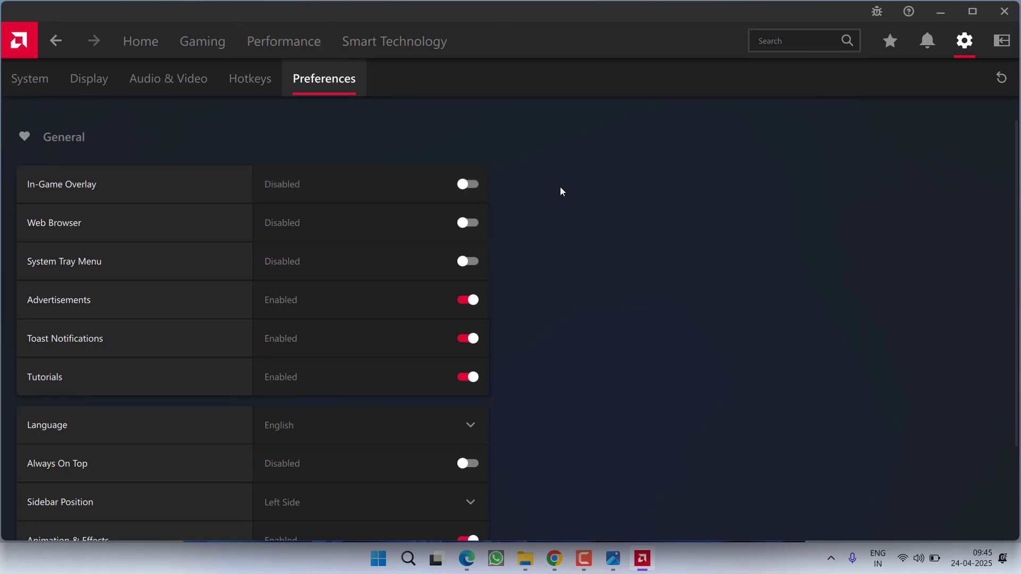
pyautogui.moveTo(568, 208)
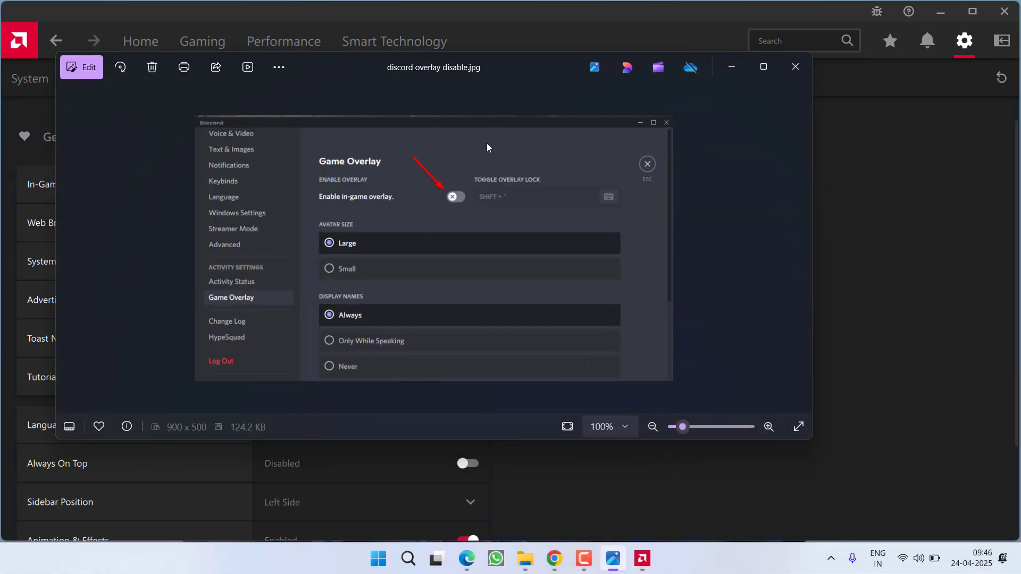
pyautogui.moveTo(226, 305)
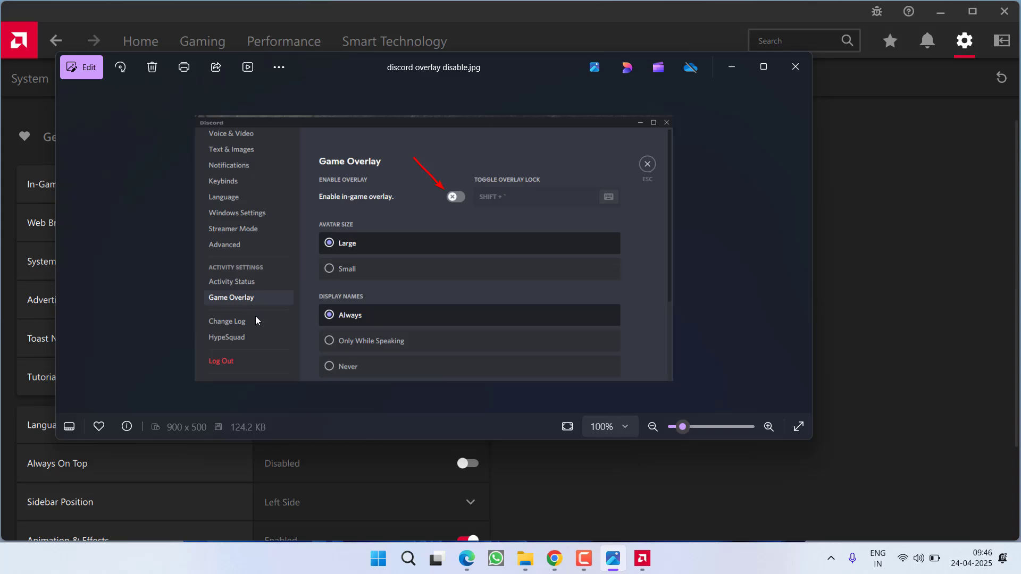
# Close the 'discord overlay disable.jpg' screenshot in Photos.
pyautogui.click(795, 67)
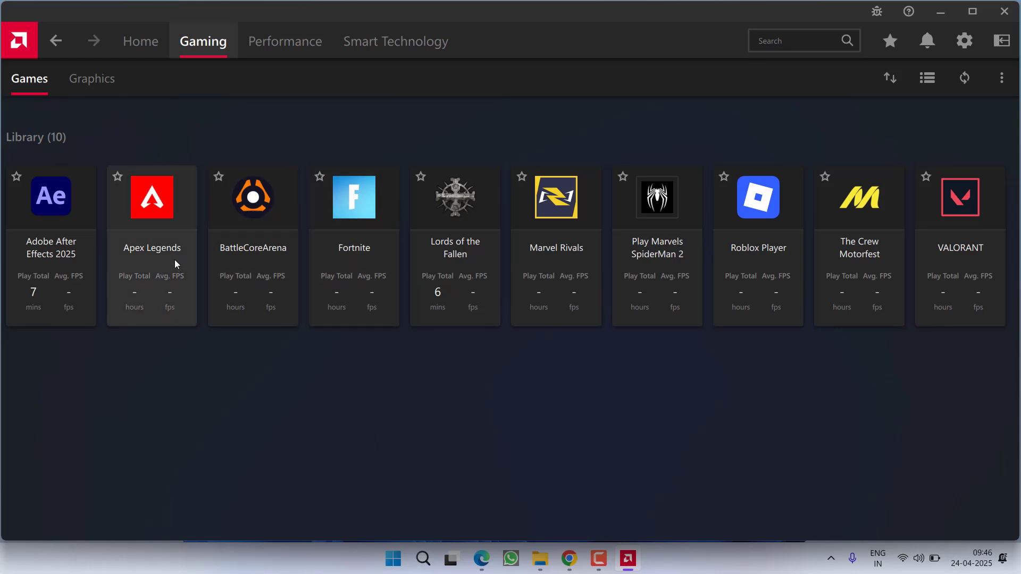
# Open the Apex Legends tile in the Gaming library to view its graphics profile.
pyautogui.click(152, 197)
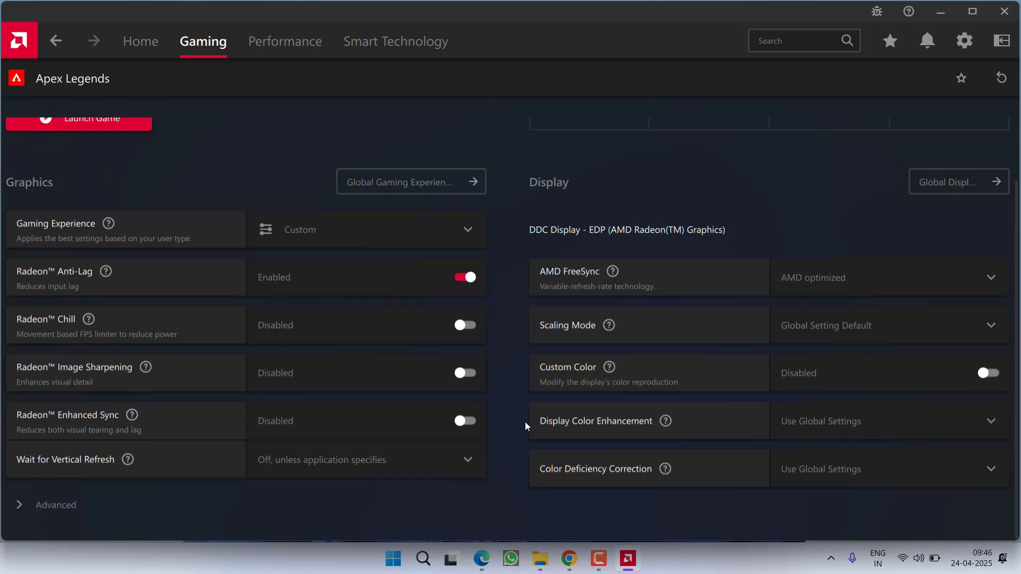
pyautogui.moveTo(690, 134)
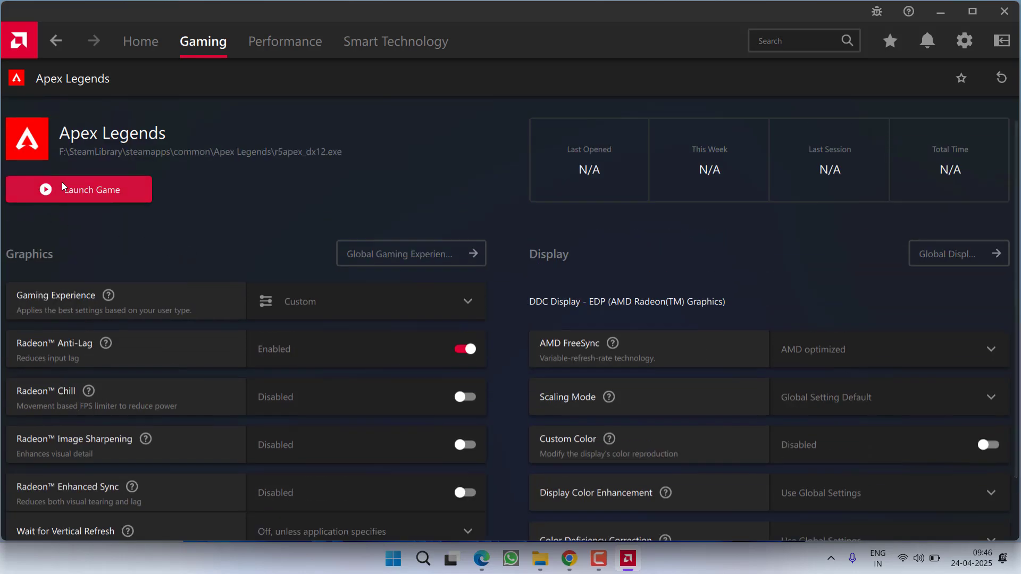
pyautogui.moveTo(130, 167)
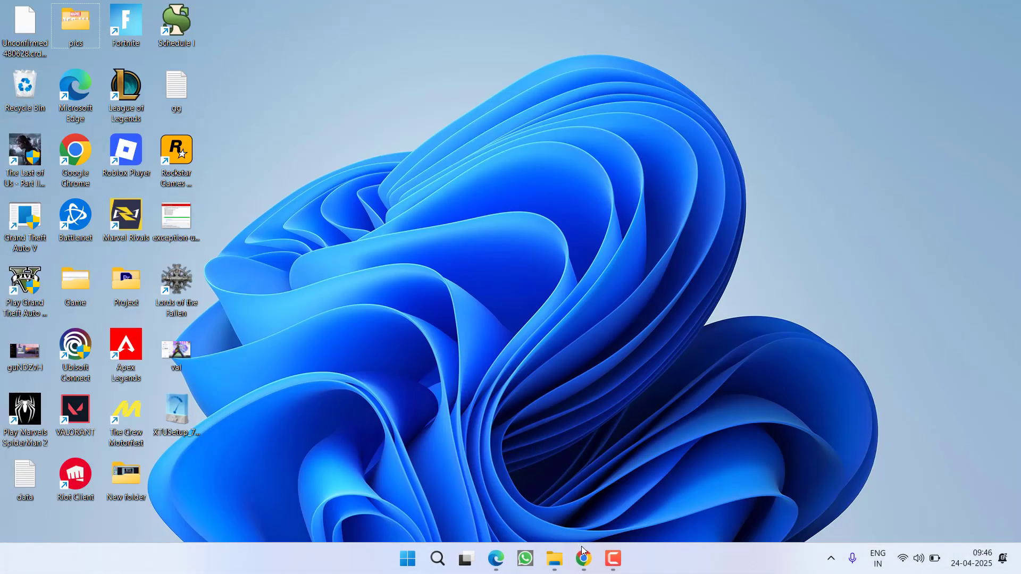
# From the GeForce Drivers page, download the NVIDIA App installer to the Desktop.
pyautogui.click(582, 559)
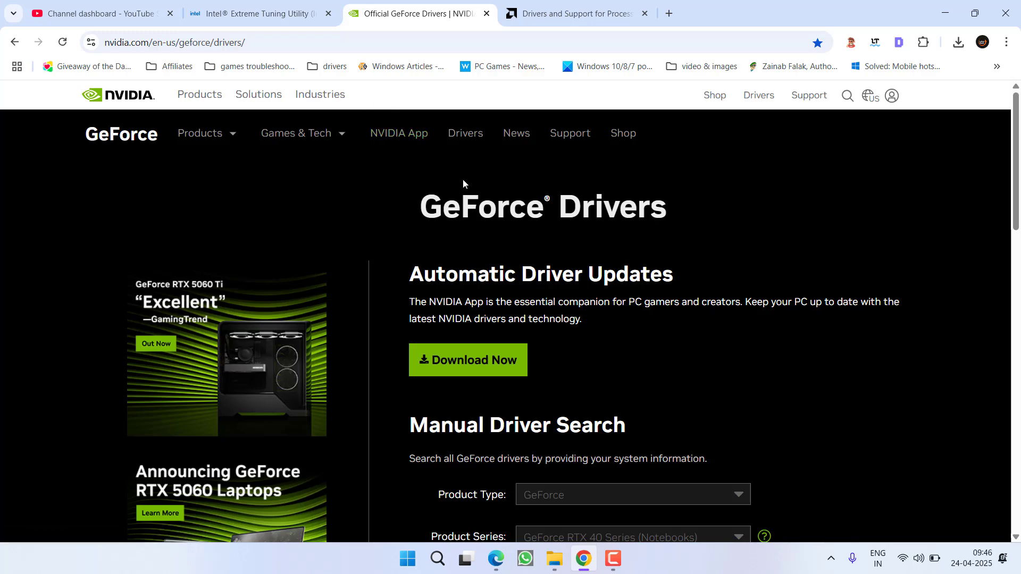
pyautogui.scroll(-3)
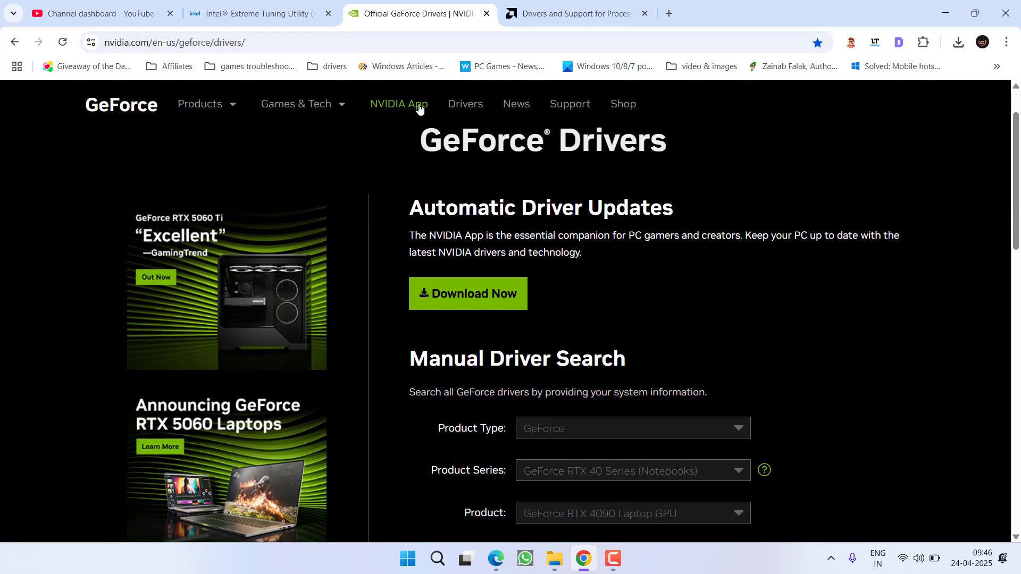
pyautogui.click(399, 104)
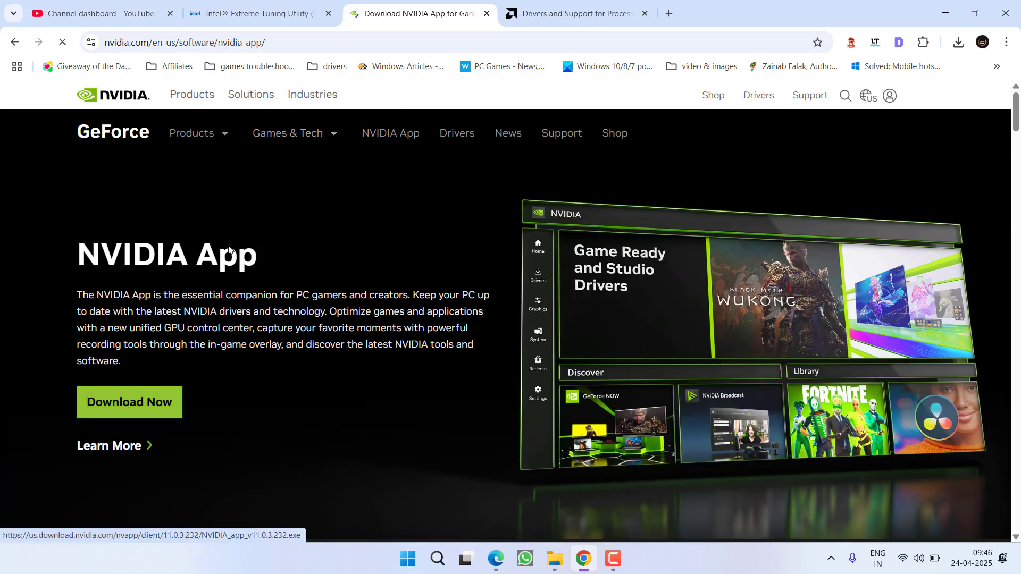
pyautogui.click(129, 402)
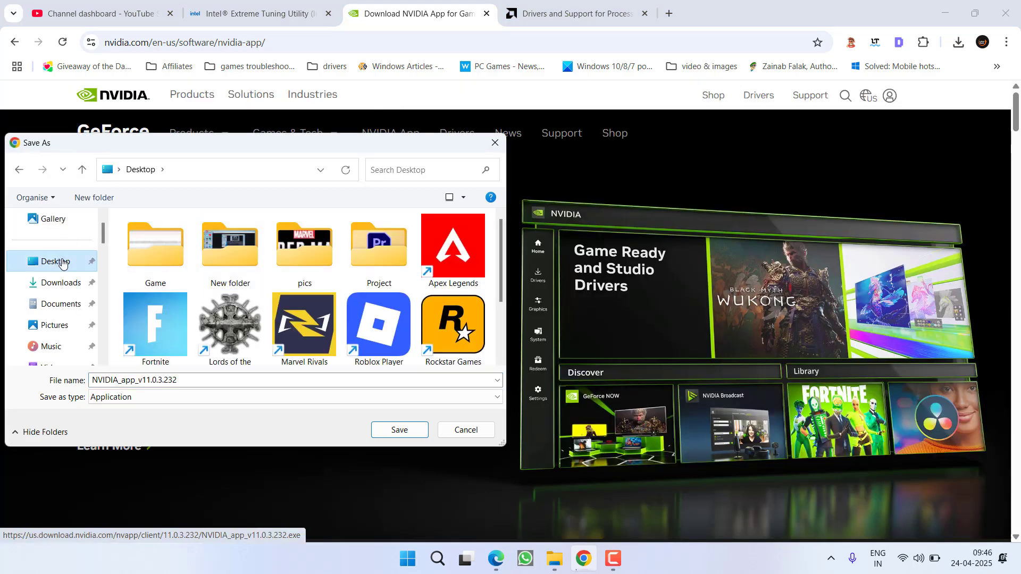
pyautogui.click(399, 429)
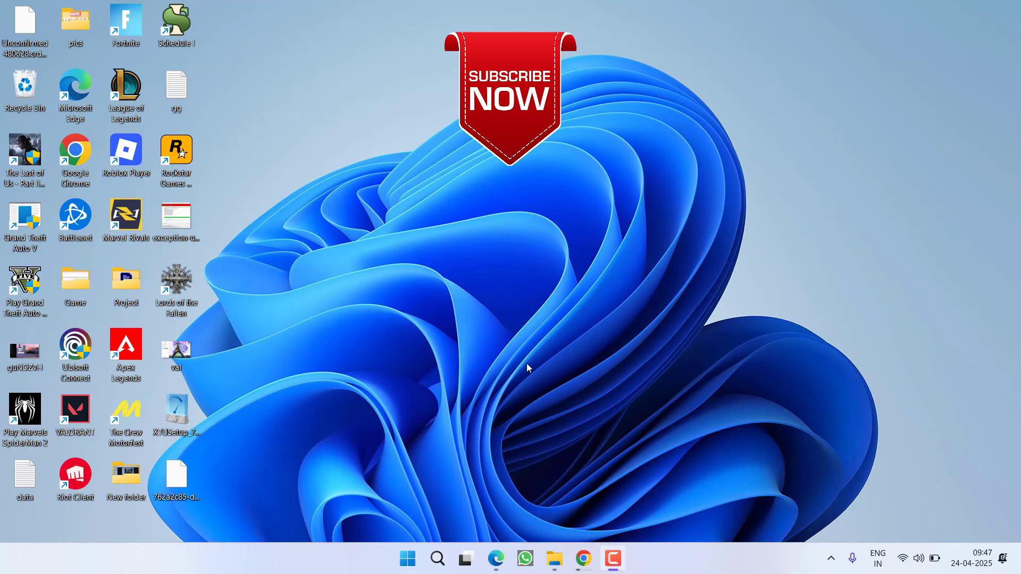
pyautogui.moveTo(581, 372)
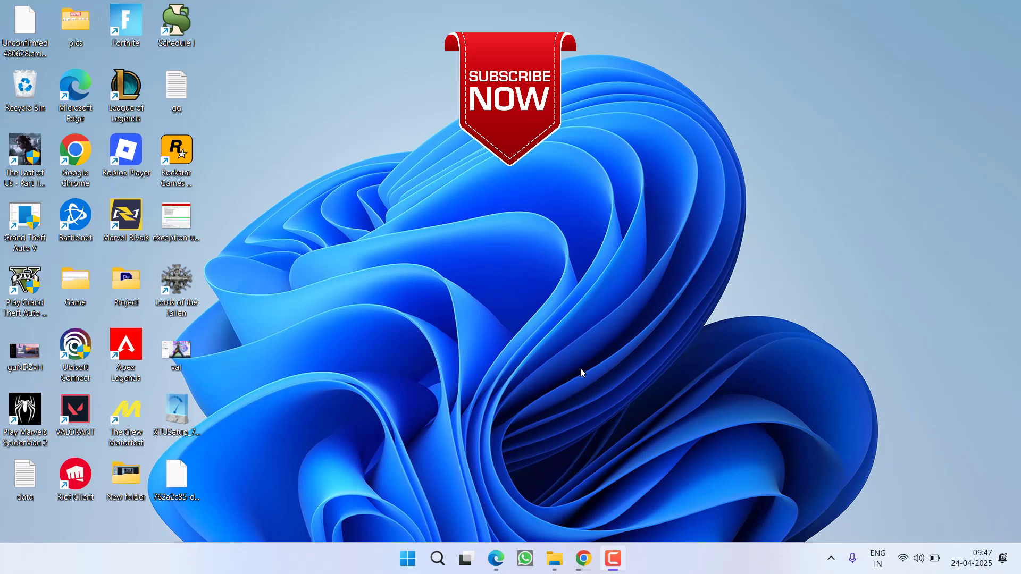